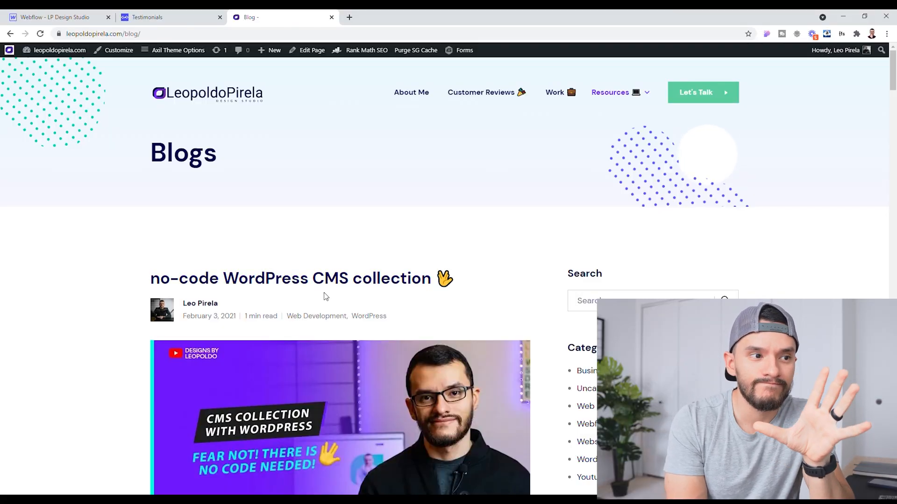
Go from the public Blogs page to the WordPress admin dashboard's Plugins section
{"action": "left_click", "coordinate": [56, 50]}
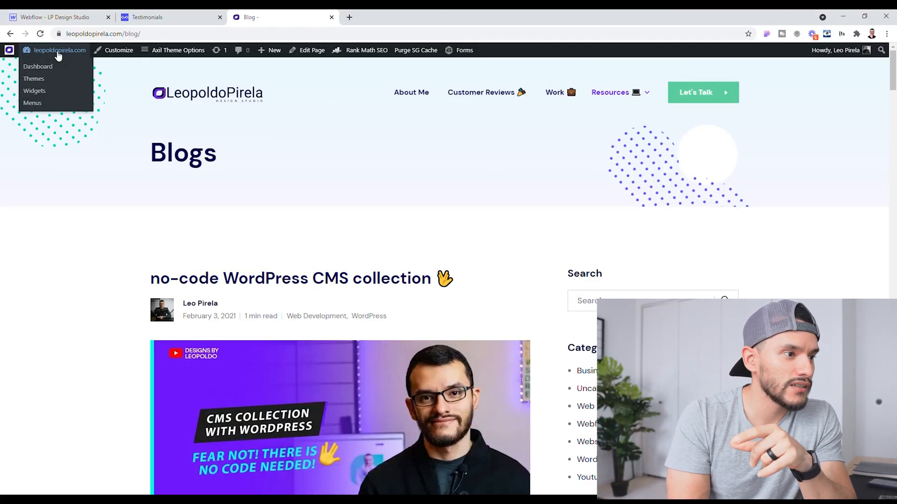
{"action": "left_click", "coordinate": [38, 66]}
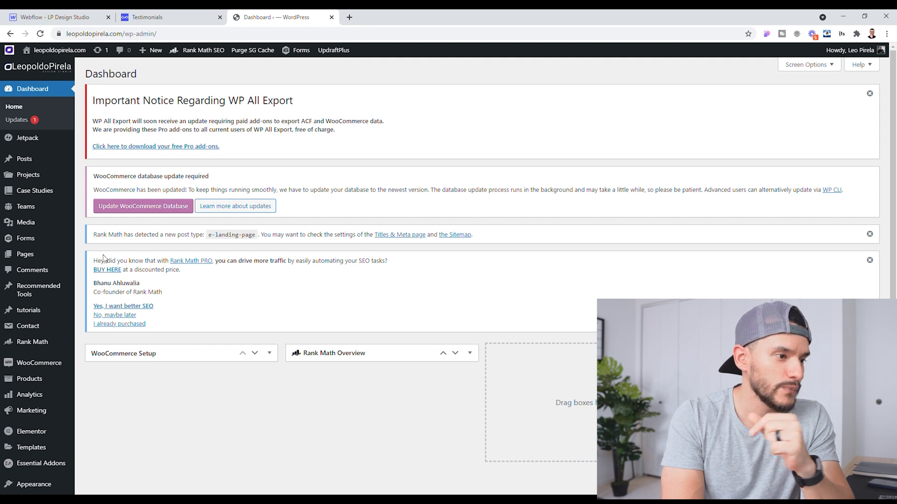
{"action": "mouse_move", "coordinate": [217, 138]}
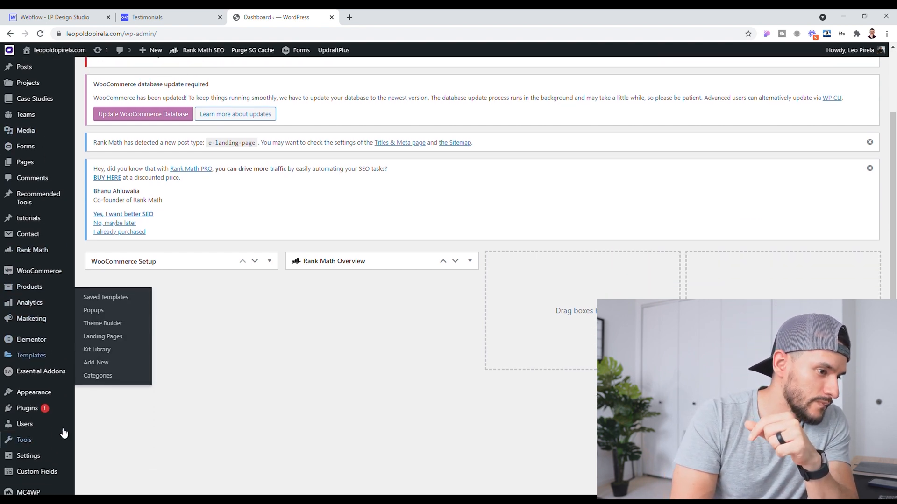
{"action": "left_click", "coordinate": [22, 408]}
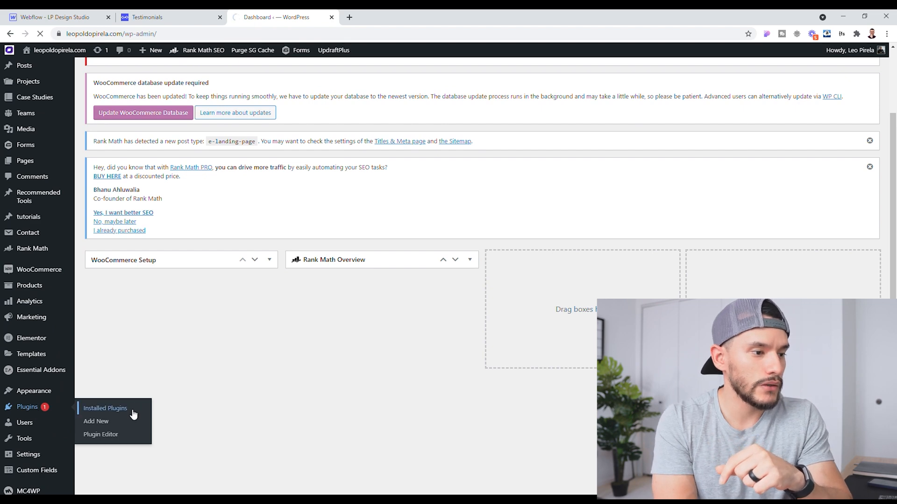
Search Add Plugins for 'all exp' and confirm WP All Export is already active
{"action": "left_click", "coordinate": [95, 421]}
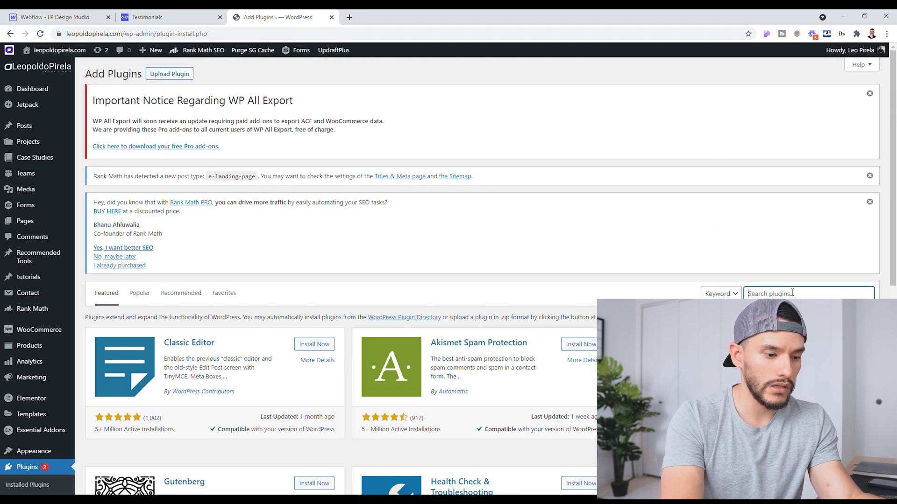
{"action": "type", "text": "all exp"}
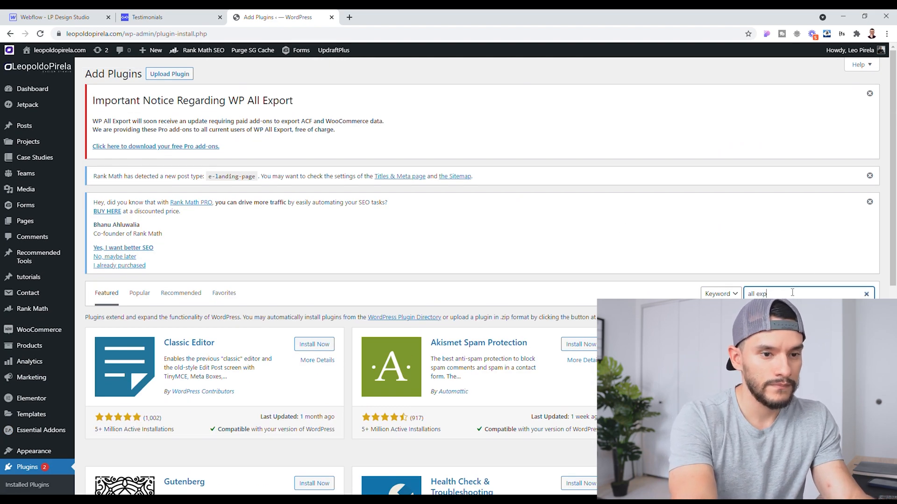
{"action": "key", "text": "Enter"}
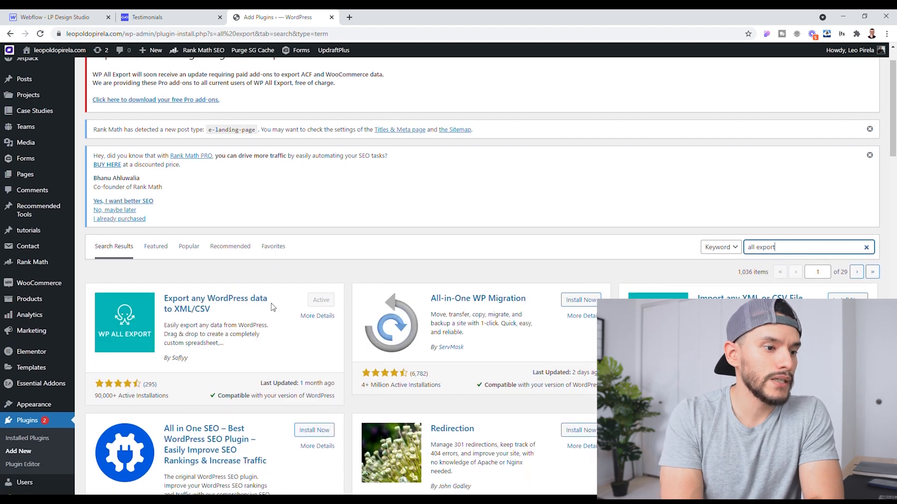
{"action": "mouse_move", "coordinate": [348, 309]}
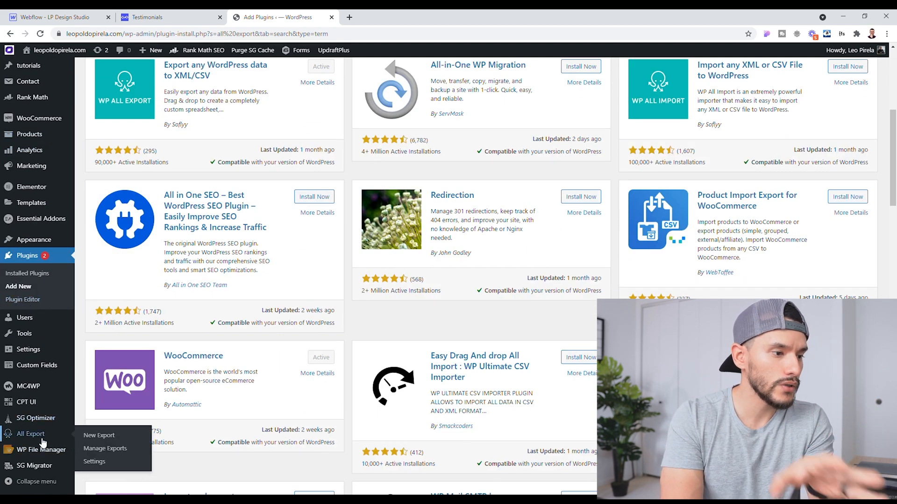
{"action": "mouse_move", "coordinate": [114, 439]}
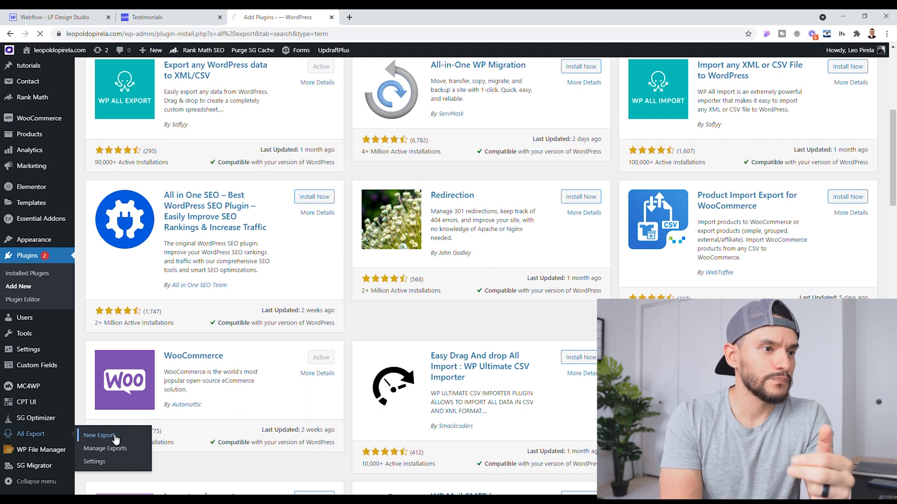
Create a new WP All Export export of the specific post type Posts
{"action": "left_click", "coordinate": [99, 435]}
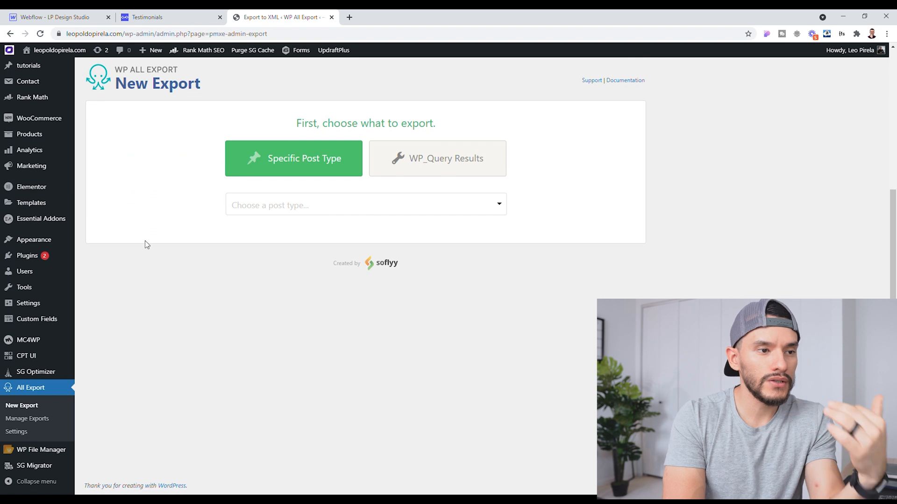
{"action": "mouse_move", "coordinate": [312, 158]}
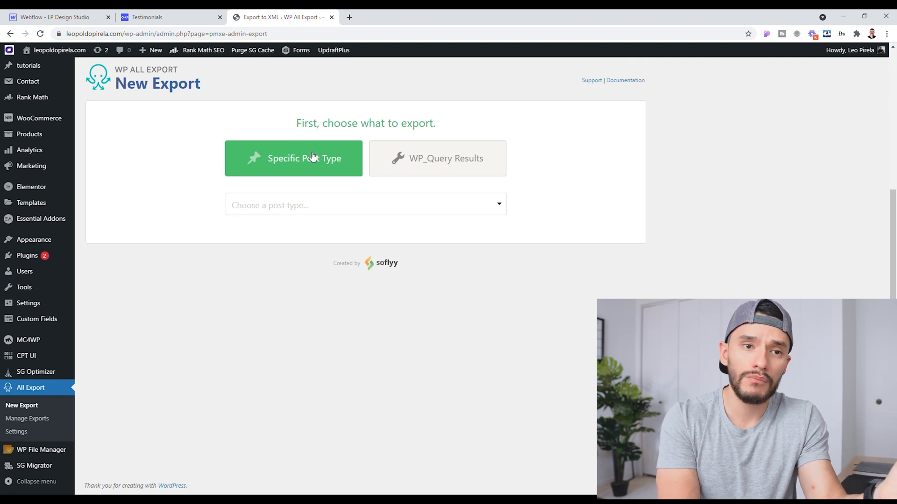
{"action": "left_click", "coordinate": [365, 204]}
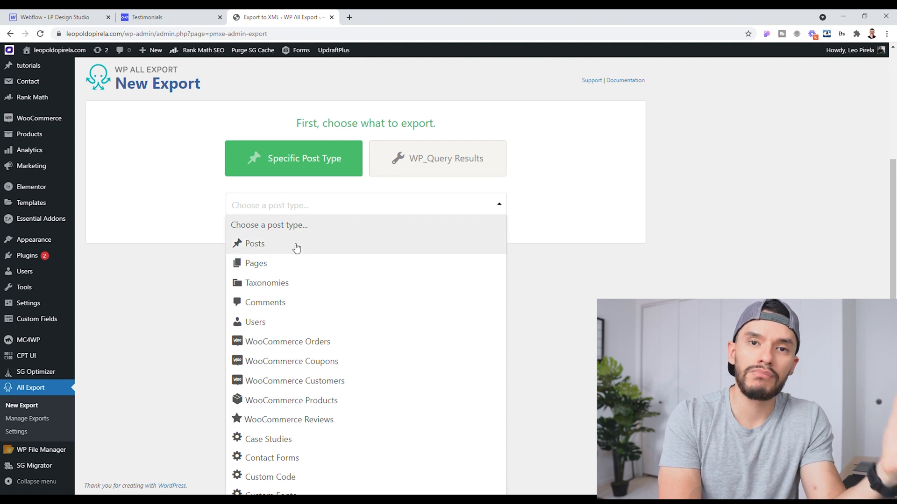
{"action": "left_click", "coordinate": [254, 244]}
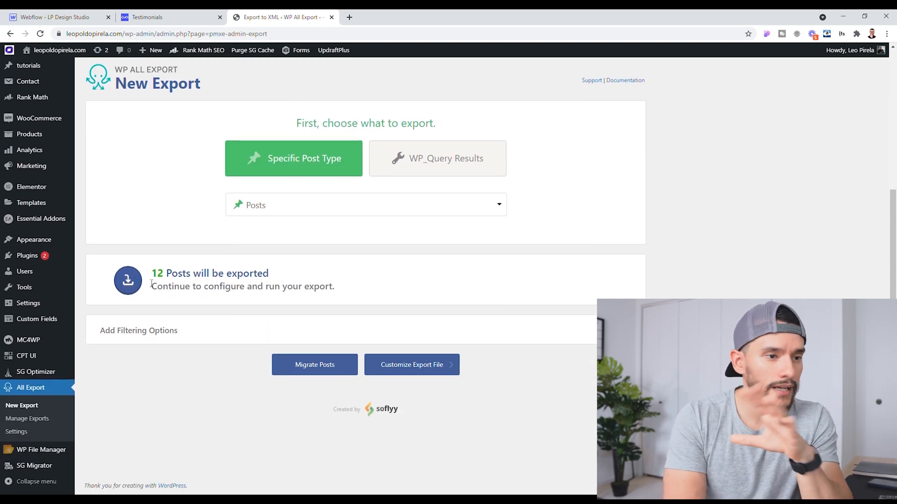
{"action": "mouse_move", "coordinate": [294, 231]}
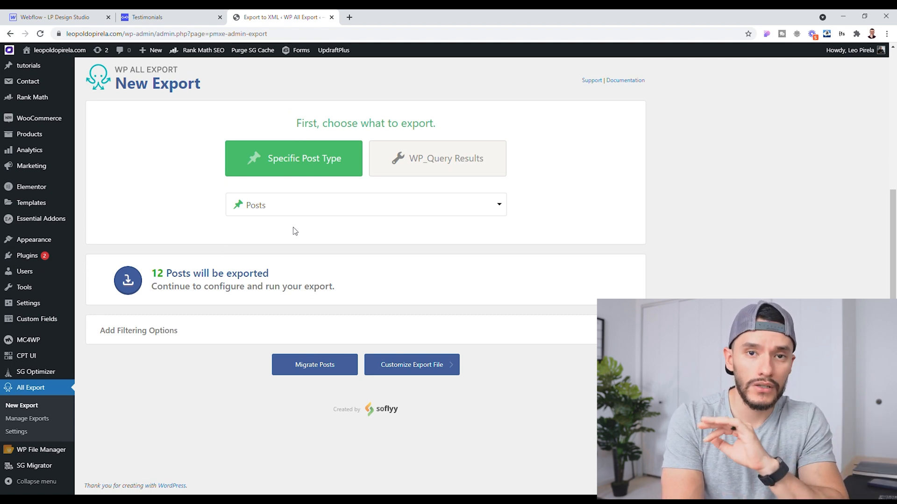
{"action": "mouse_move", "coordinate": [271, 264]}
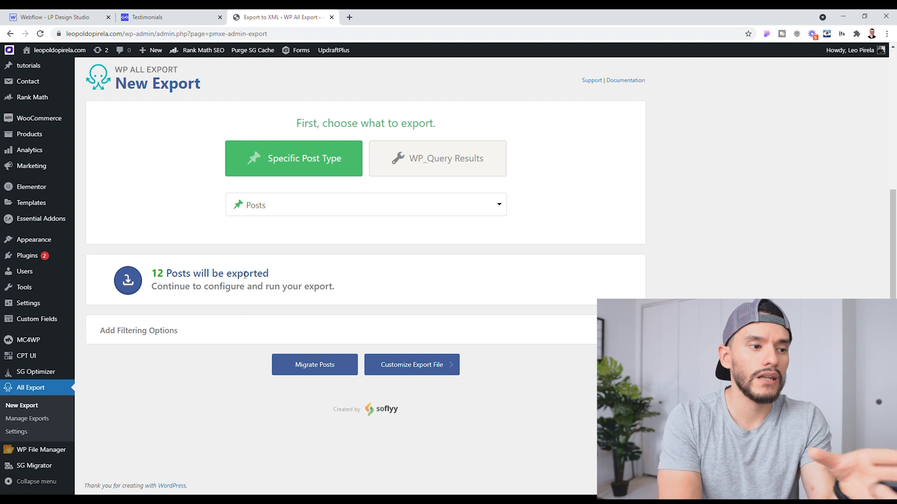
{"action": "mouse_move", "coordinate": [410, 276]}
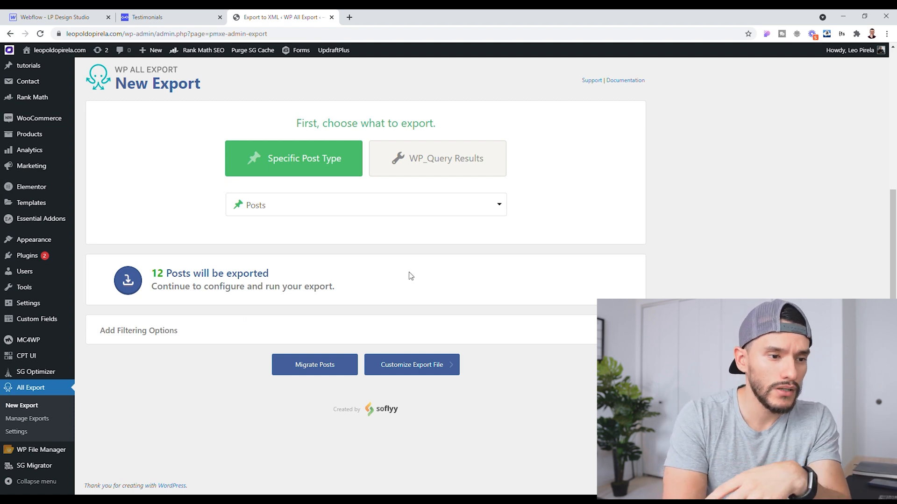
Delete the ID column and drag Categories after Content in the export template
{"action": "left_click", "coordinate": [412, 365]}
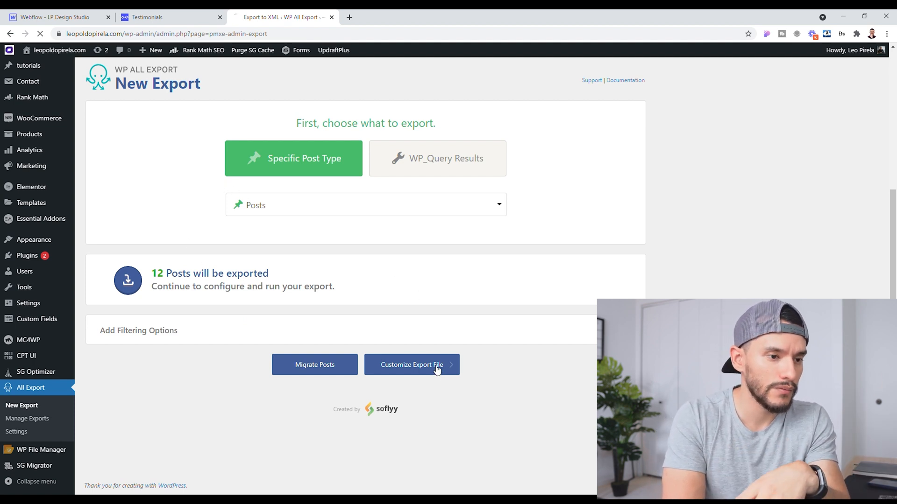
{"action": "left_click", "coordinate": [412, 364]}
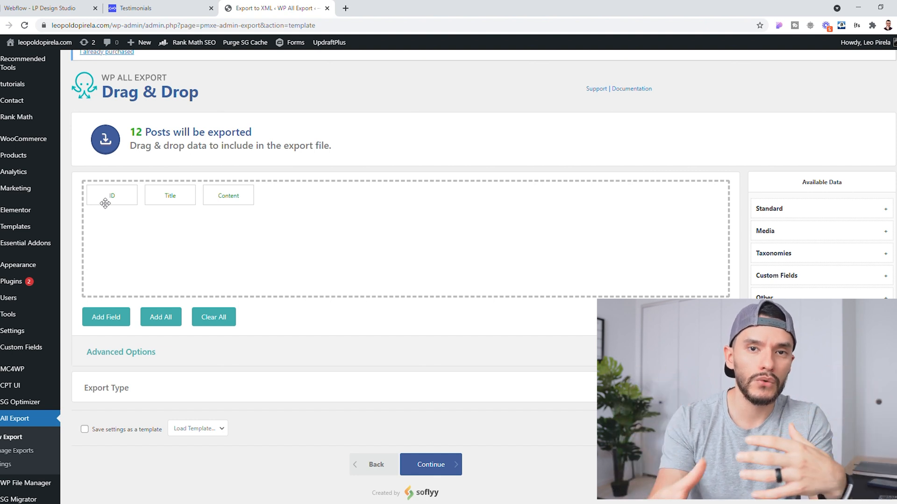
{"action": "mouse_move", "coordinate": [476, 240]}
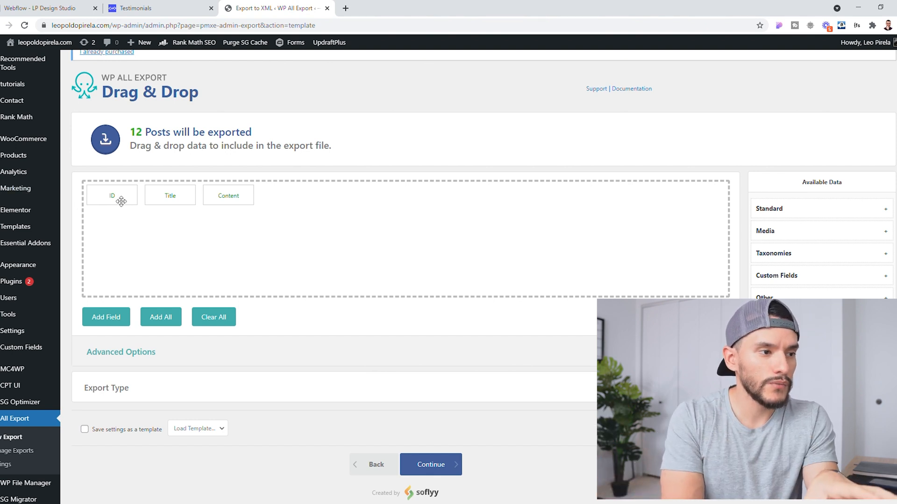
{"action": "left_click", "coordinate": [111, 195]}
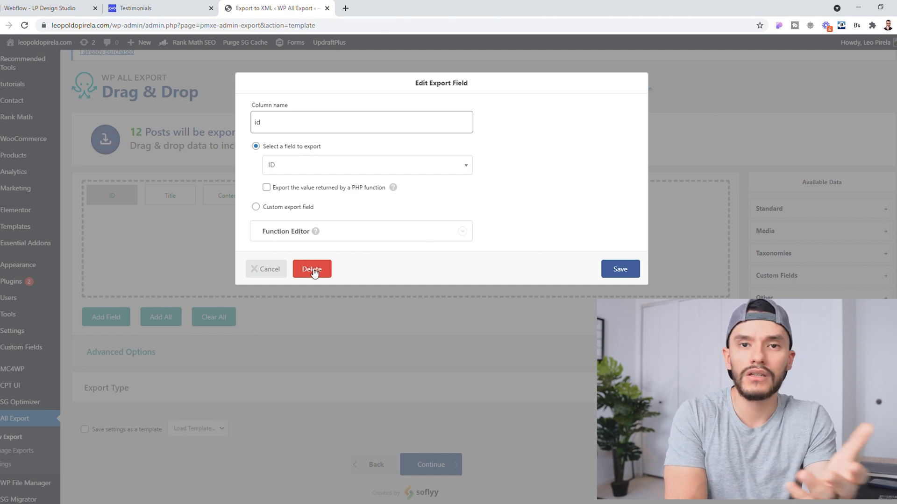
{"action": "left_click", "coordinate": [311, 269]}
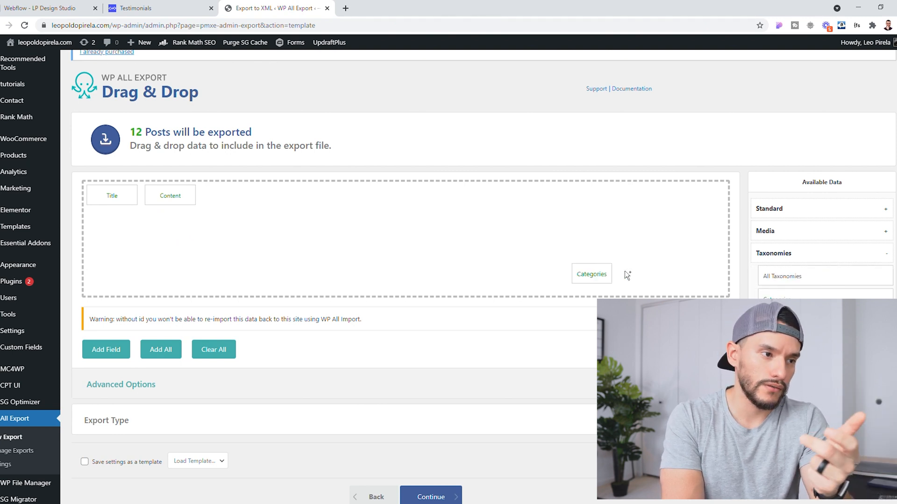
{"action": "left_click_drag", "start_coordinate": [591, 274], "coordinate": [227, 195]}
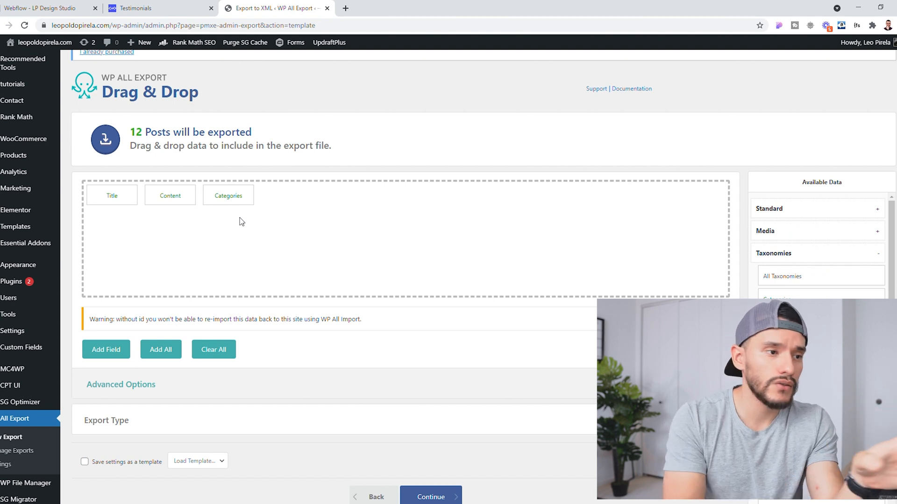
{"action": "scroll", "scroll_direction": "down", "scroll_amount": 3}
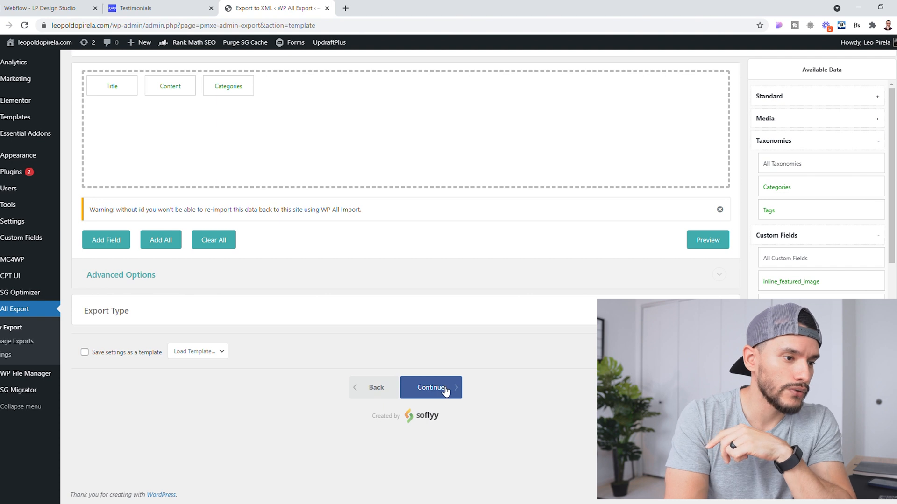
Confirm and run the 12-post export, then download the resulting CSV
{"action": "left_click", "coordinate": [431, 387]}
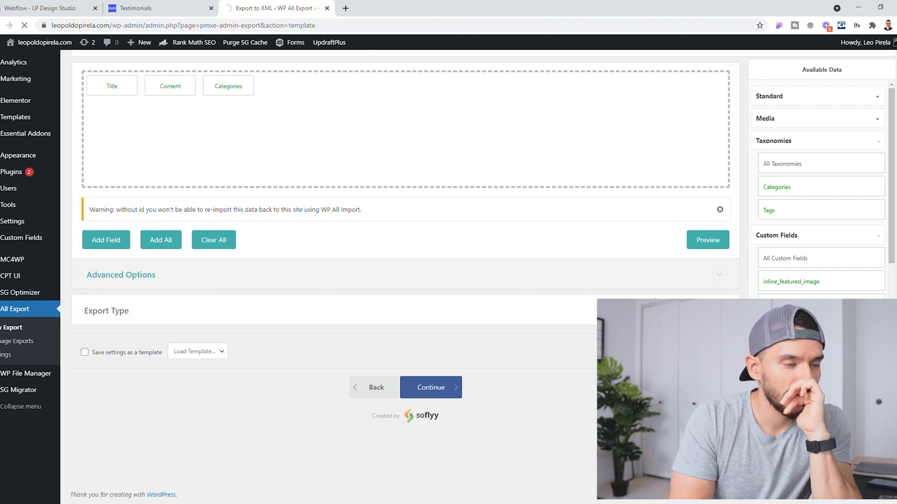
{"action": "left_click", "coordinate": [431, 387]}
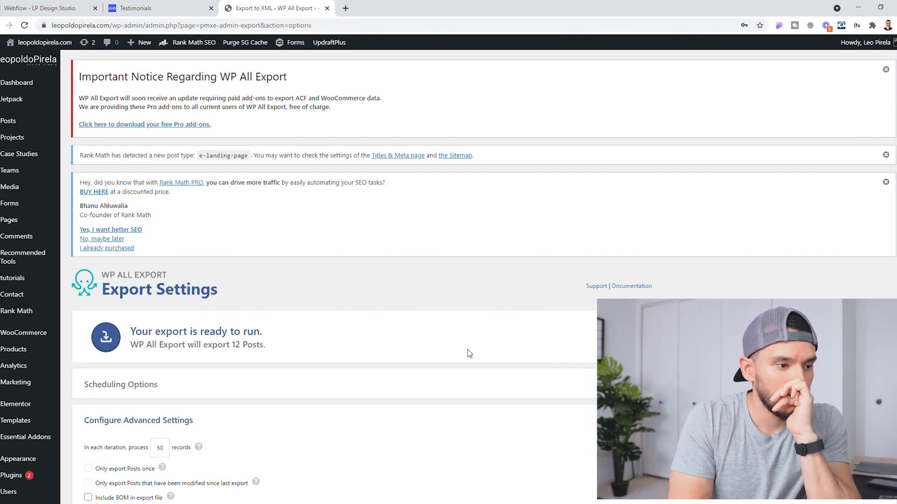
{"action": "scroll", "scroll_direction": "down", "scroll_amount": 3}
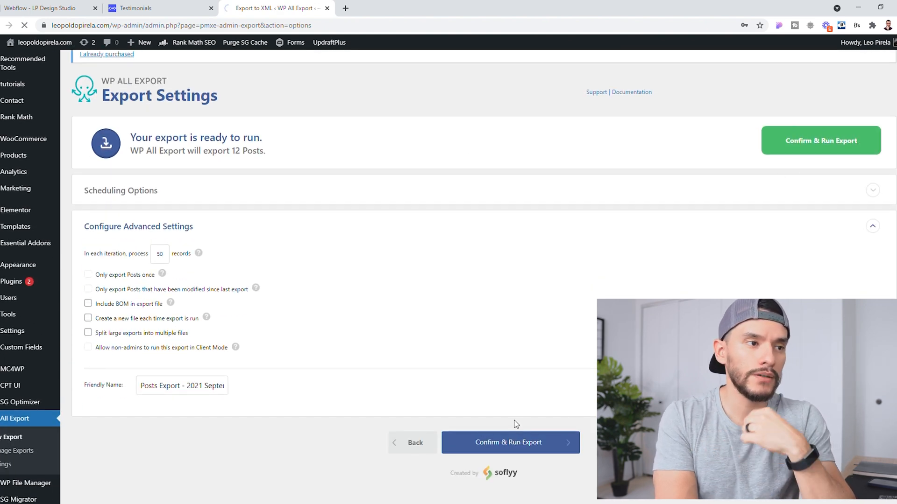
{"action": "left_click", "coordinate": [508, 443]}
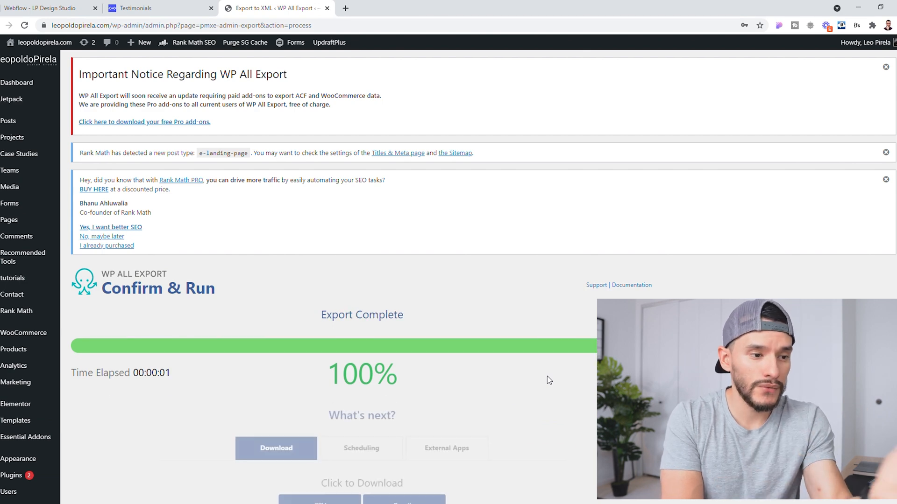
{"action": "scroll", "scroll_direction": "down", "scroll_amount": 3}
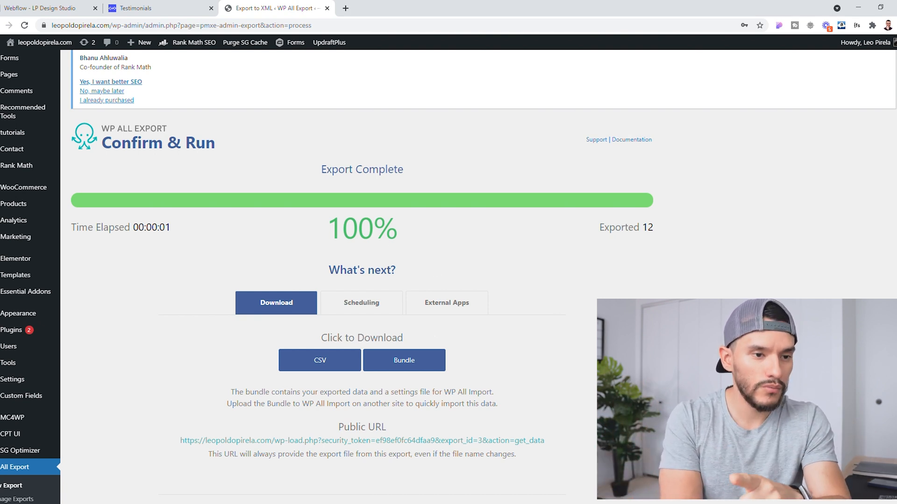
{"action": "mouse_move", "coordinate": [427, 346]}
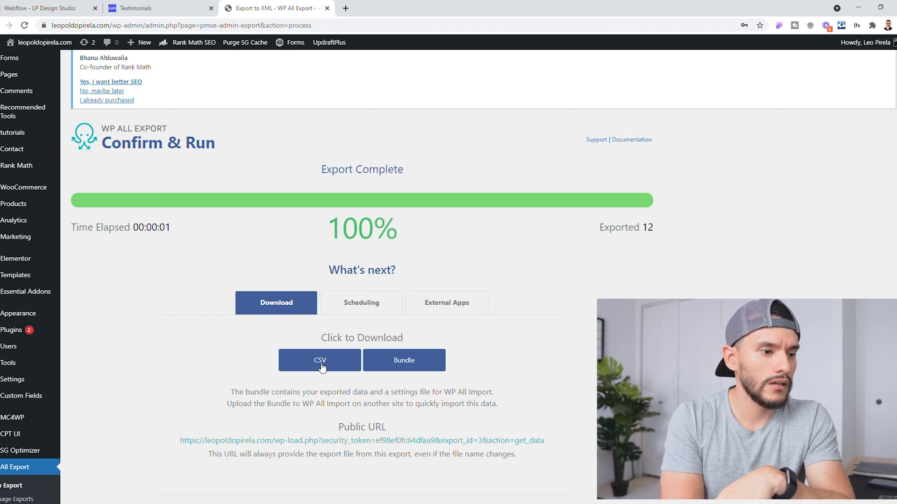
{"action": "left_click", "coordinate": [319, 360]}
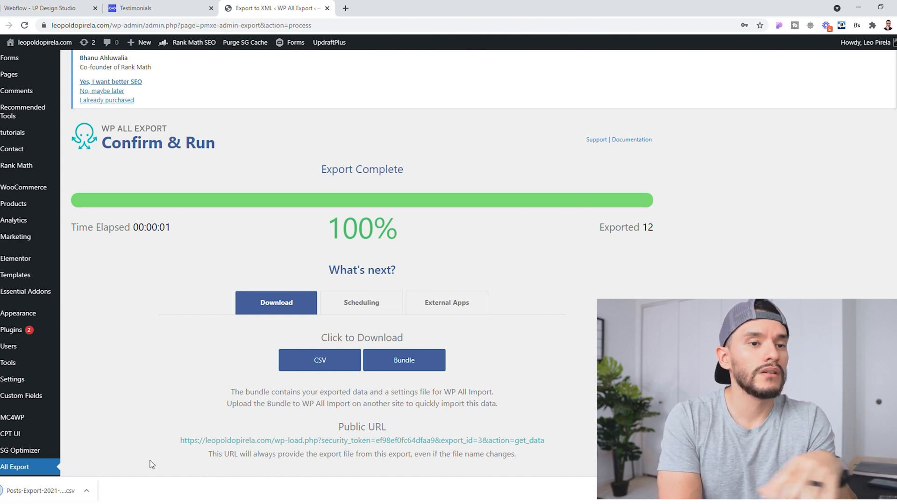
{"action": "mouse_move", "coordinate": [543, 47]}
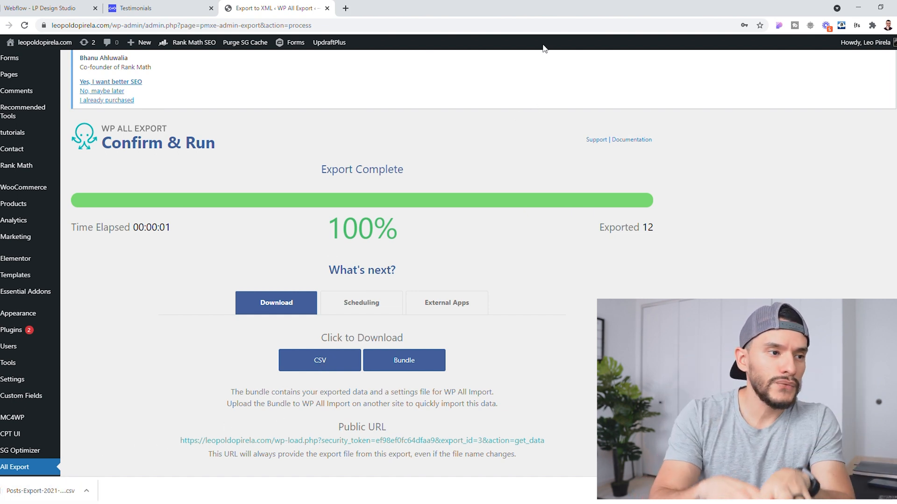
{"action": "mouse_move", "coordinate": [468, 65]}
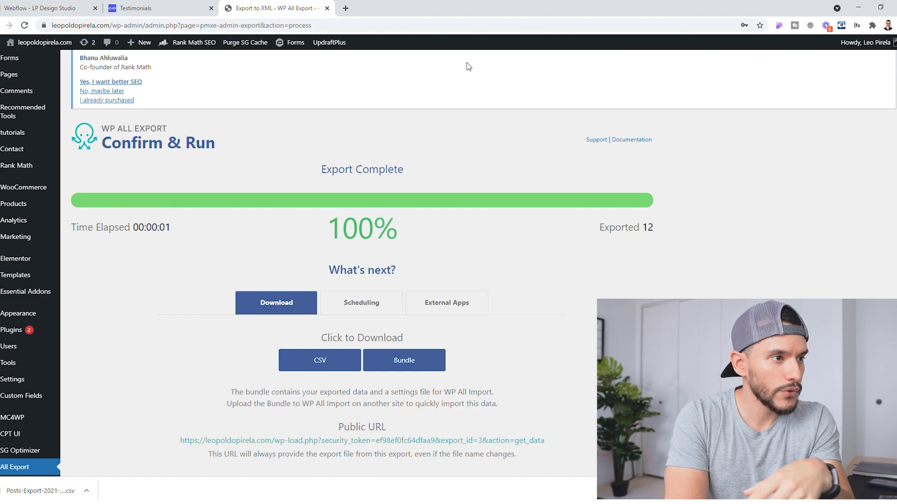
In Webflow, confirm the CSV header row and map Title to the Name field
{"action": "left_click", "coordinate": [37, 8]}
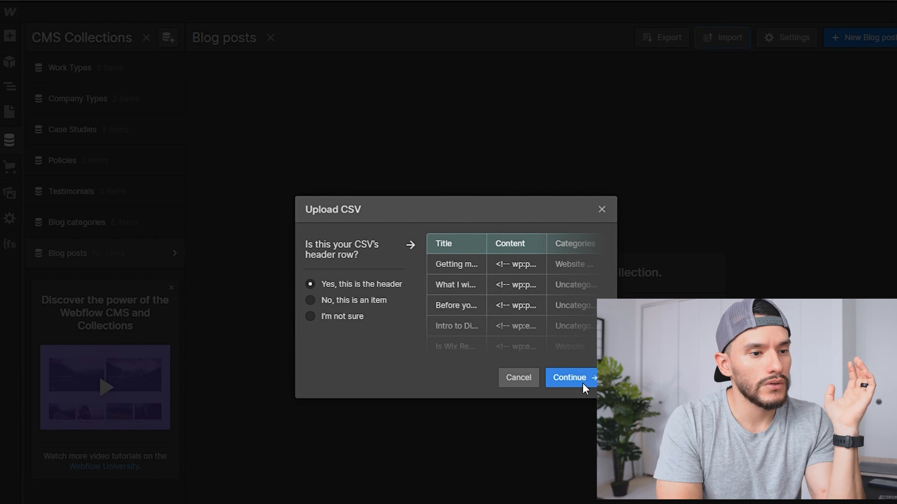
{"action": "left_click", "coordinate": [570, 378]}
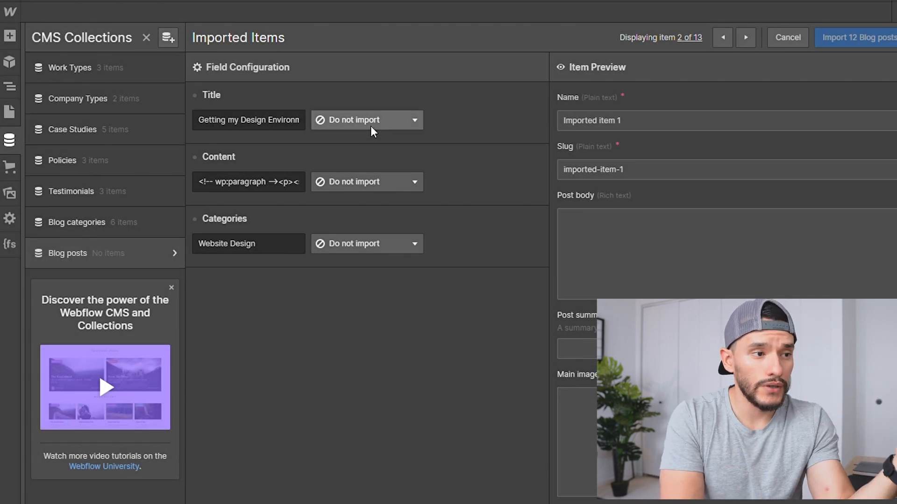
{"action": "left_click", "coordinate": [367, 120]}
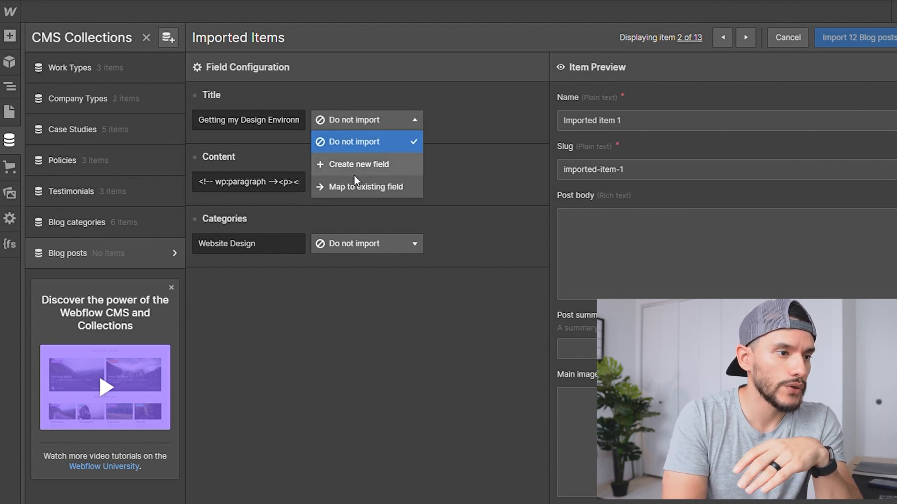
{"action": "left_click", "coordinate": [365, 187]}
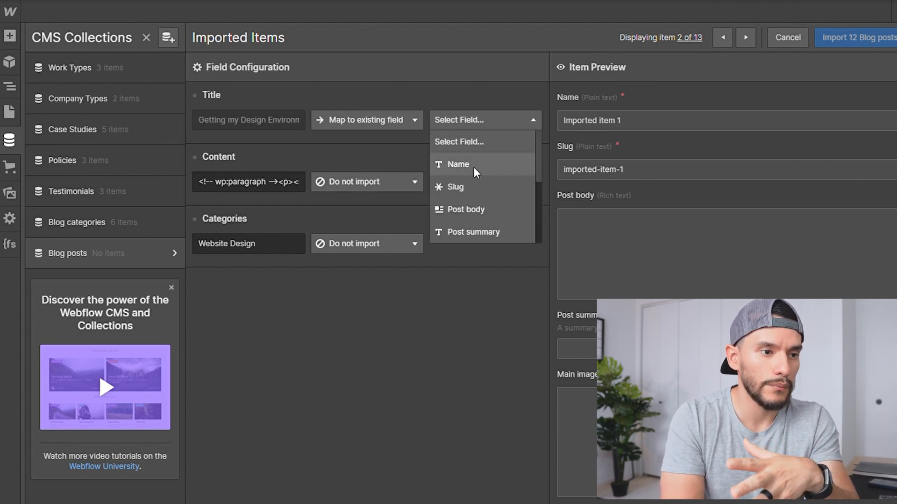
{"action": "left_click", "coordinate": [457, 164]}
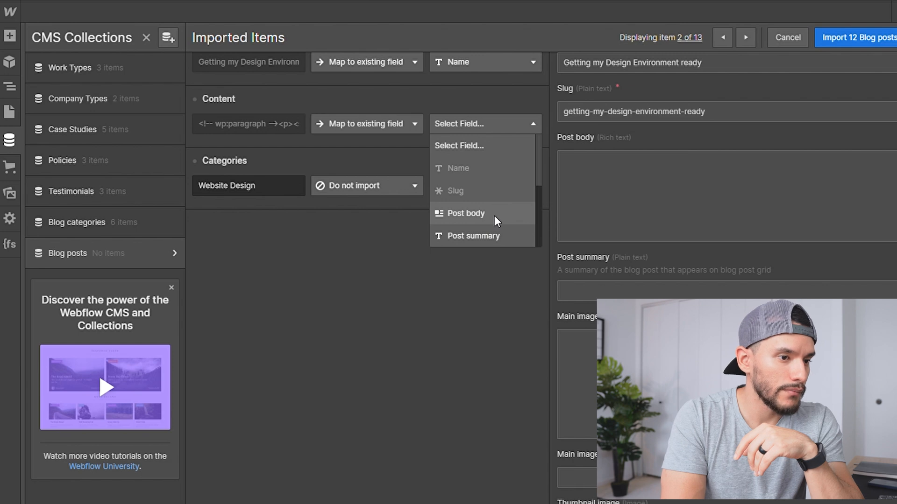
Map Content to Post body, map Categories to an existing field, and import 12 posts
{"action": "left_click", "coordinate": [465, 213]}
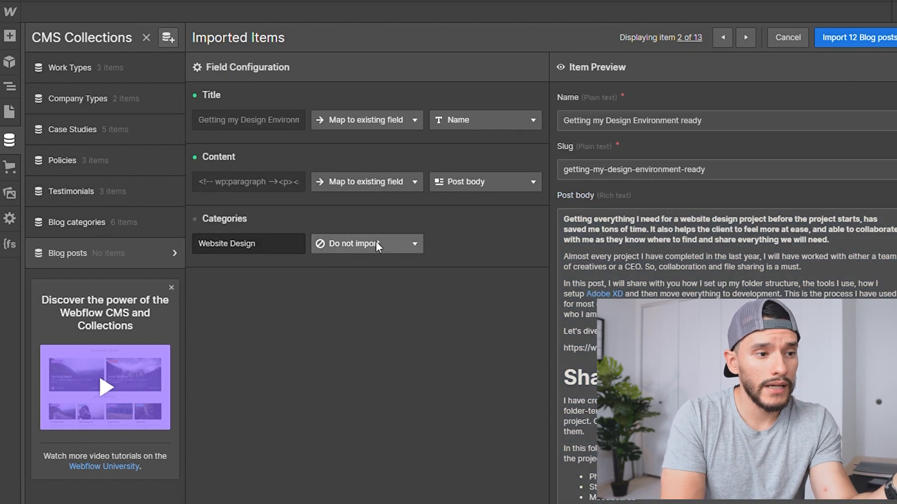
{"action": "left_click", "coordinate": [367, 244]}
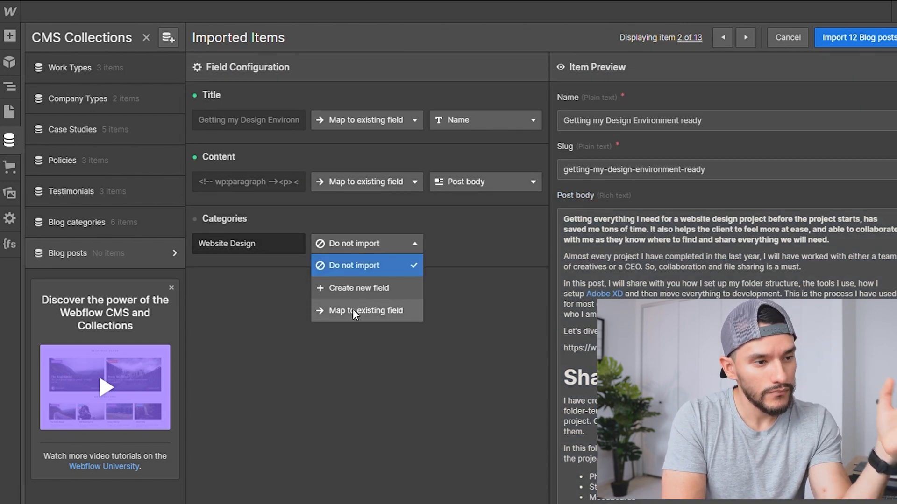
{"action": "left_click", "coordinate": [359, 311]}
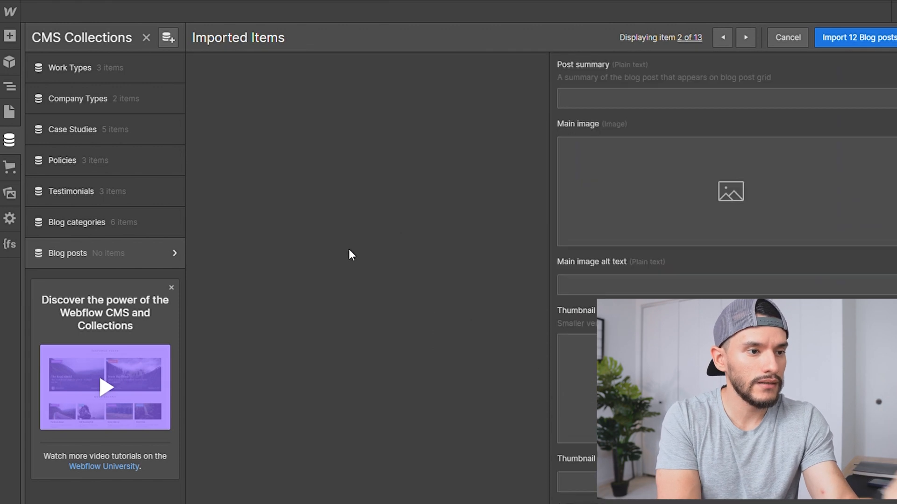
{"action": "left_click", "coordinate": [857, 38]}
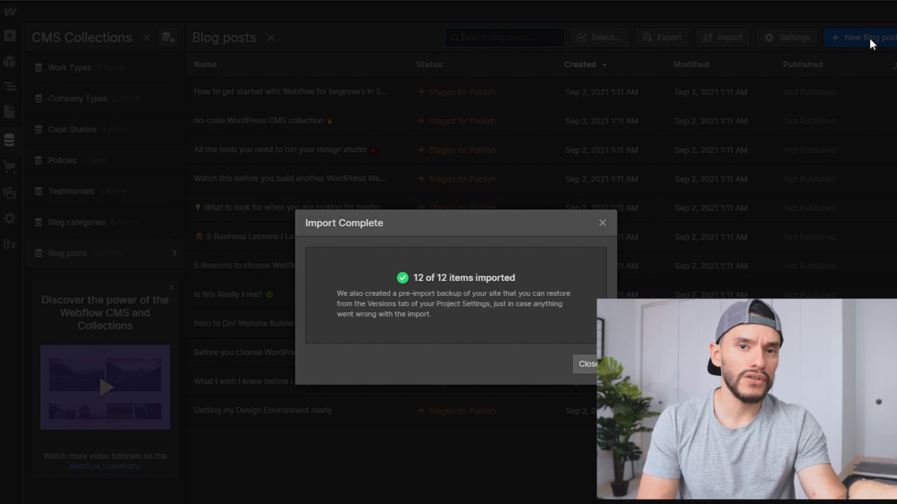
{"action": "mouse_move", "coordinate": [665, 182]}
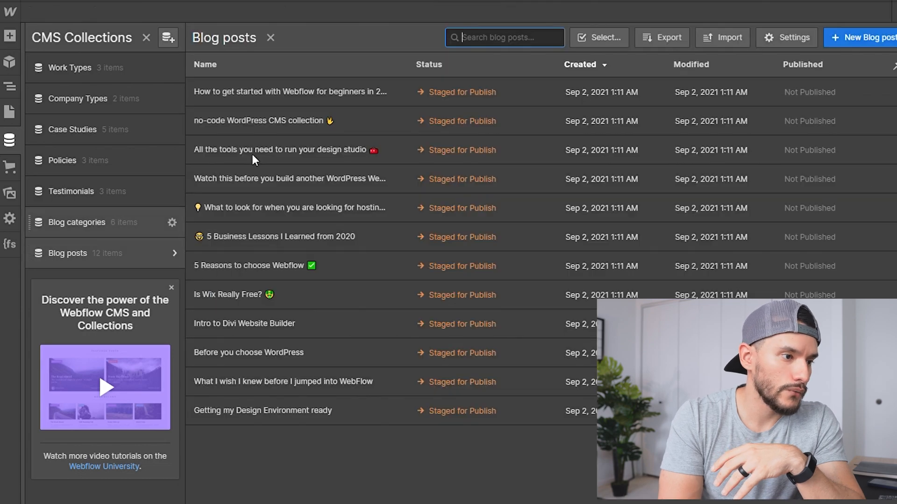
Review the post 'How to get started with Webflow for beginners in 2021' and save it
{"action": "left_click", "coordinate": [289, 91]}
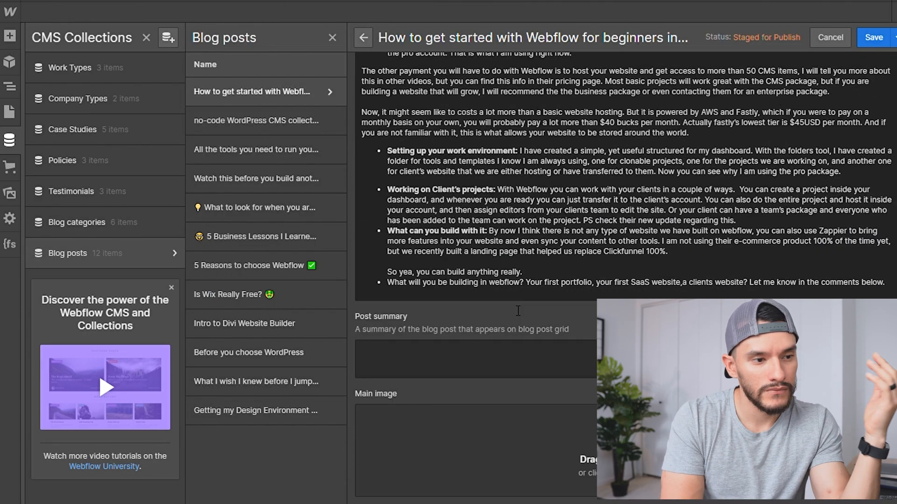
{"action": "scroll", "scroll_direction": "down", "scroll_amount": 3}
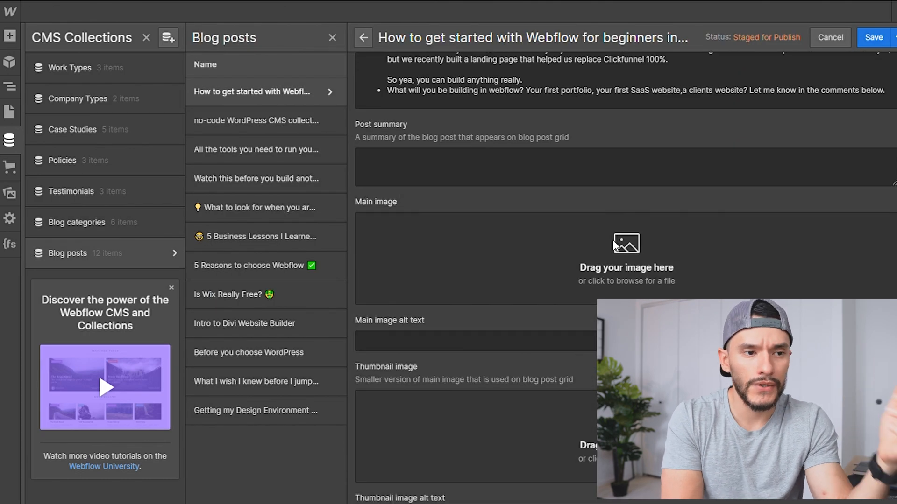
{"action": "scroll", "scroll_direction": "down", "scroll_amount": 3}
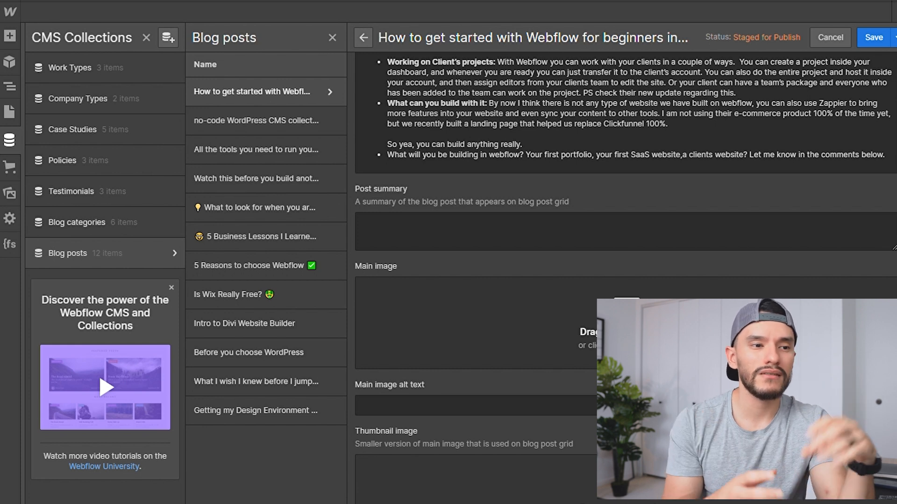
{"action": "mouse_move", "coordinate": [480, 334]}
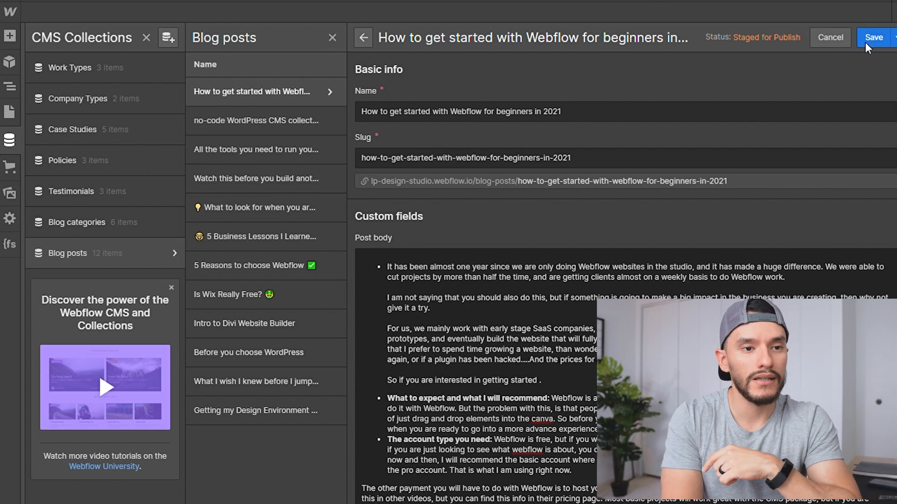
{"action": "left_click", "coordinate": [872, 38]}
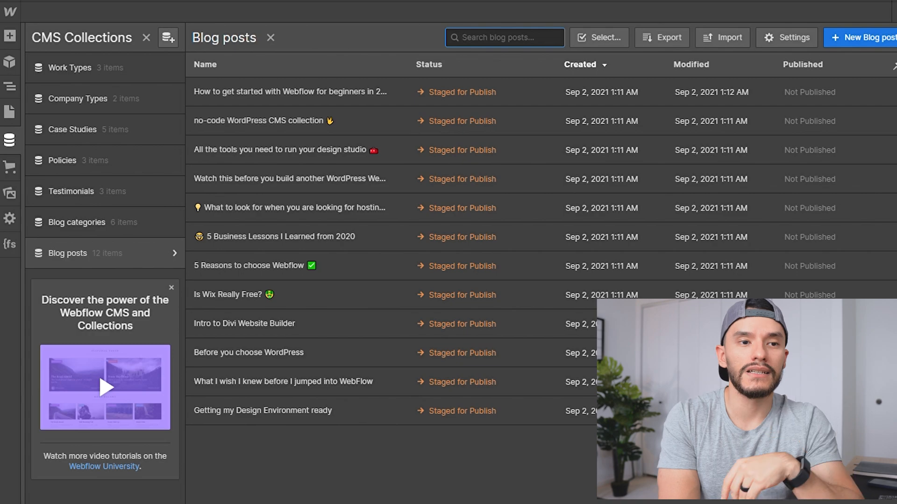